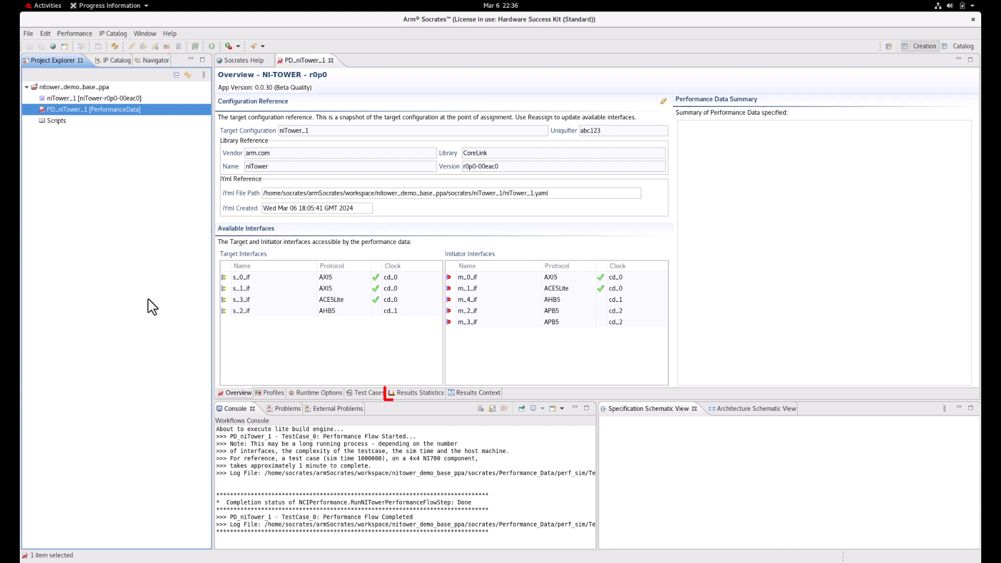
Show the Results Statistics filtered to the MISC category
{"action": "left_click", "coordinate": [419, 392]}
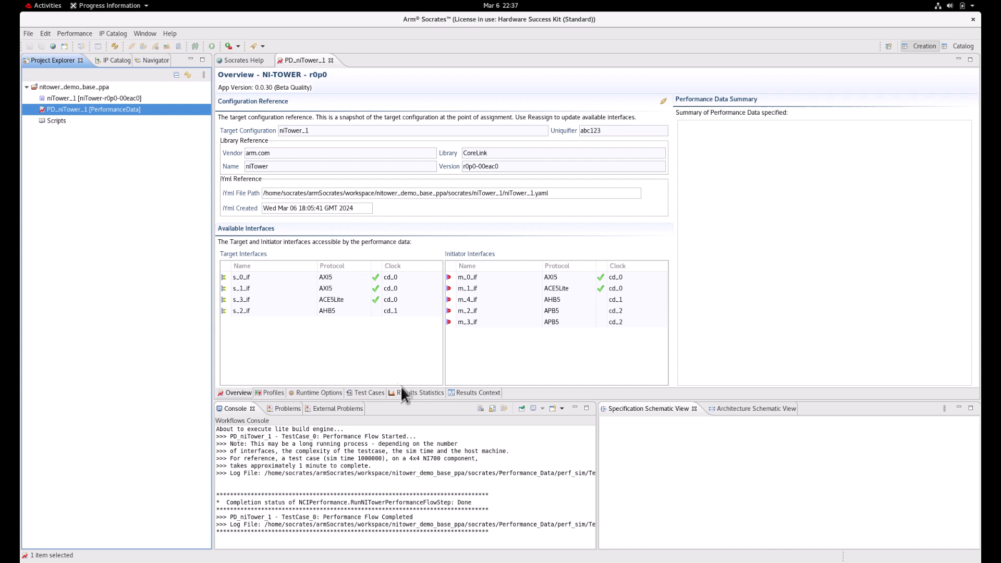
{"action": "left_click", "coordinate": [420, 392]}
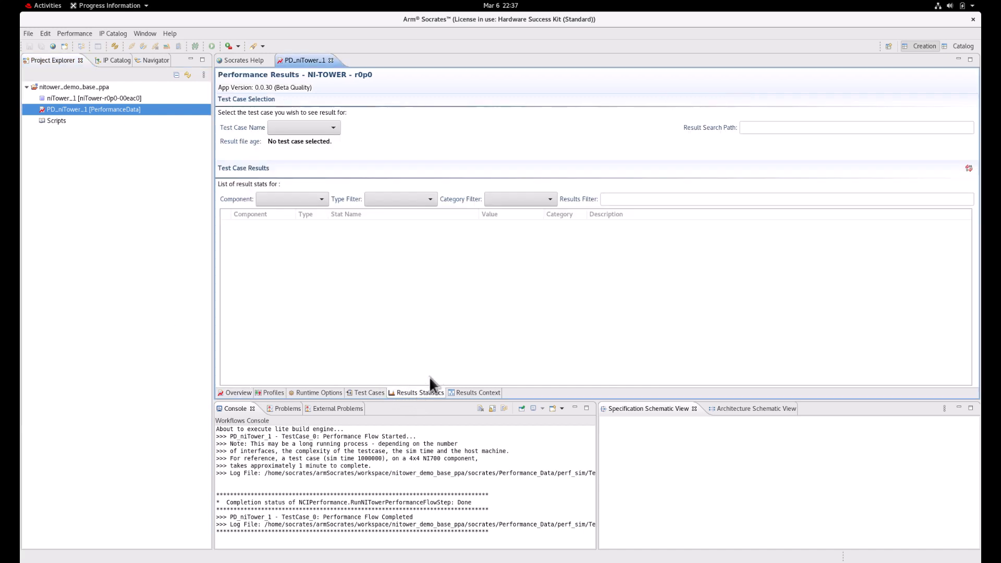
{"action": "left_click", "coordinate": [549, 198]}
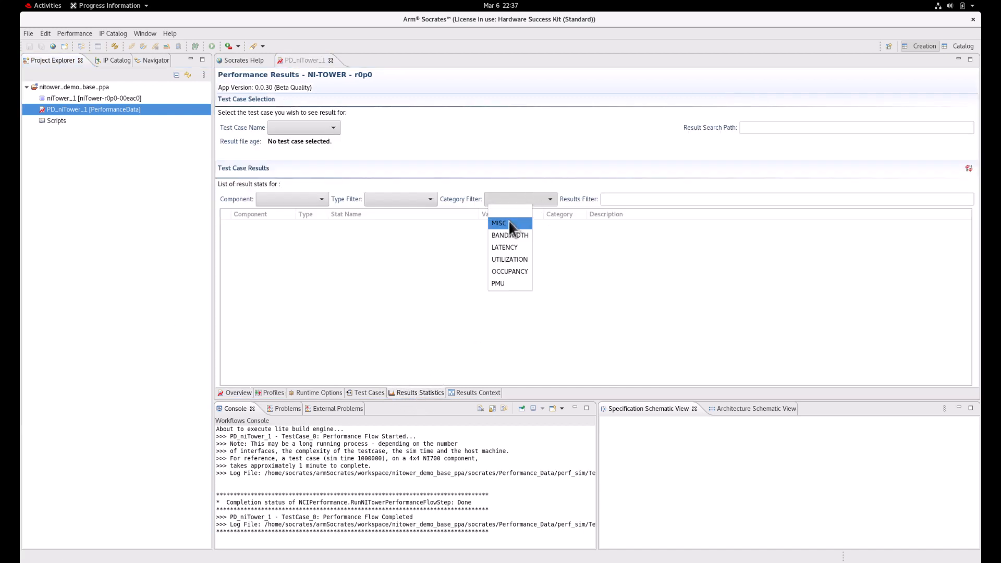
{"action": "left_click", "coordinate": [499, 222]}
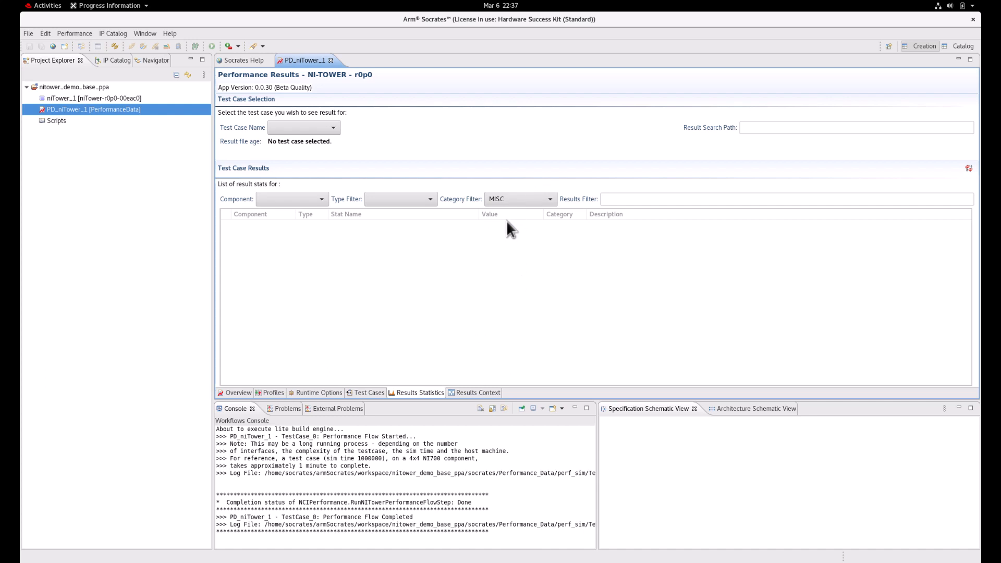
Load the results for TestCase_0 from the Test Case Name list
{"action": "left_click", "coordinate": [338, 127]}
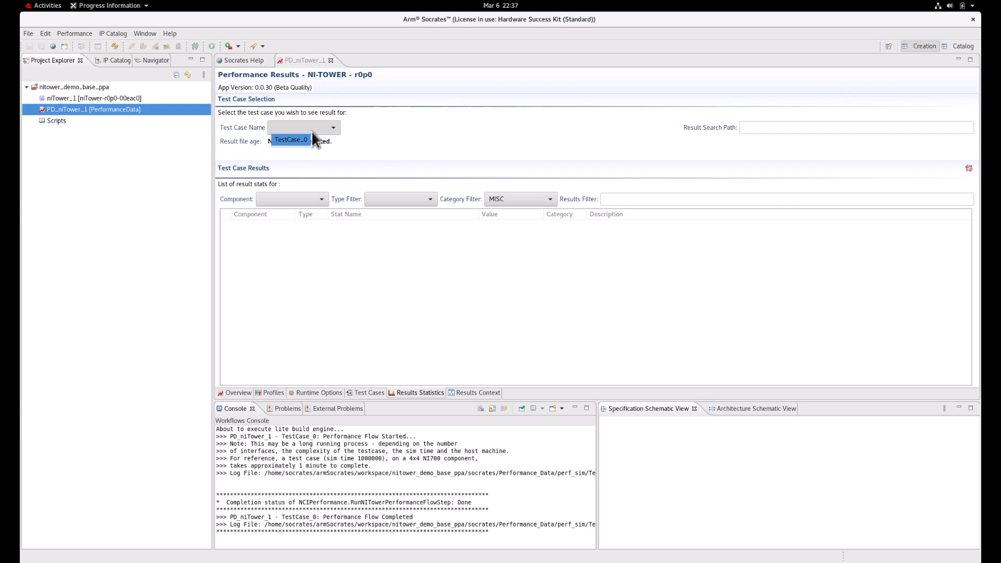
{"action": "left_click", "coordinate": [290, 140]}
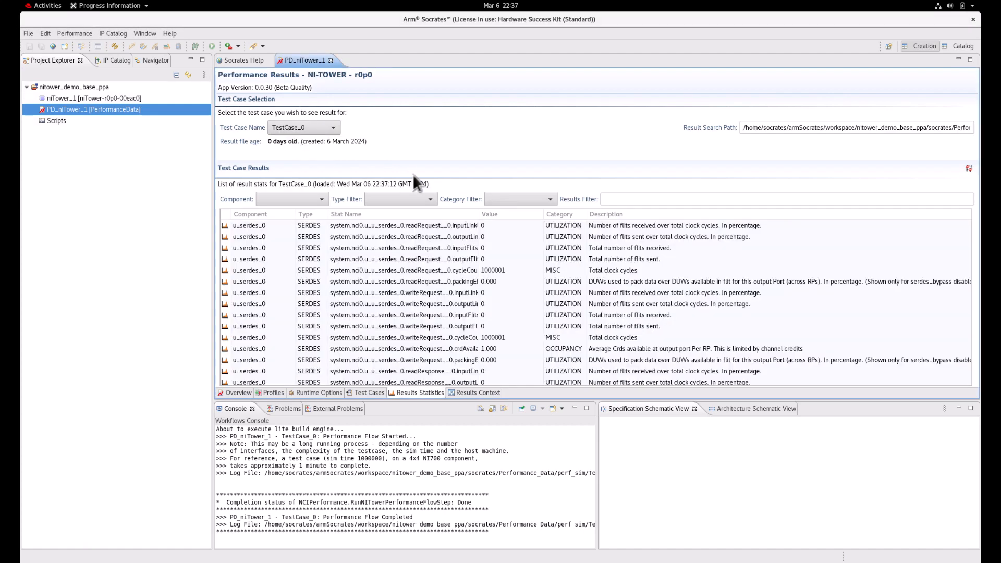
{"action": "mouse_move", "coordinate": [474, 232]}
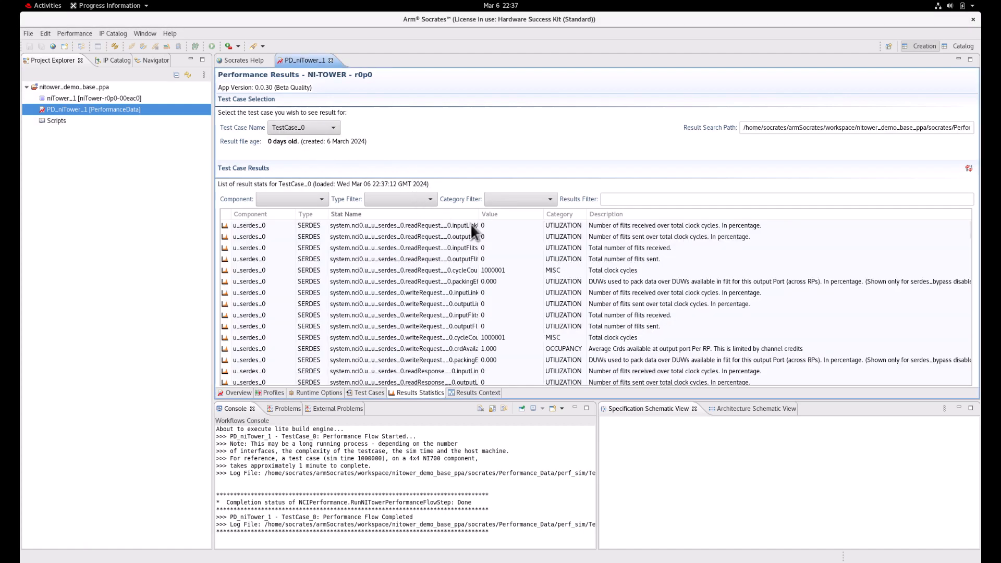
{"action": "scroll", "scroll_direction": "down", "scroll_amount": 3}
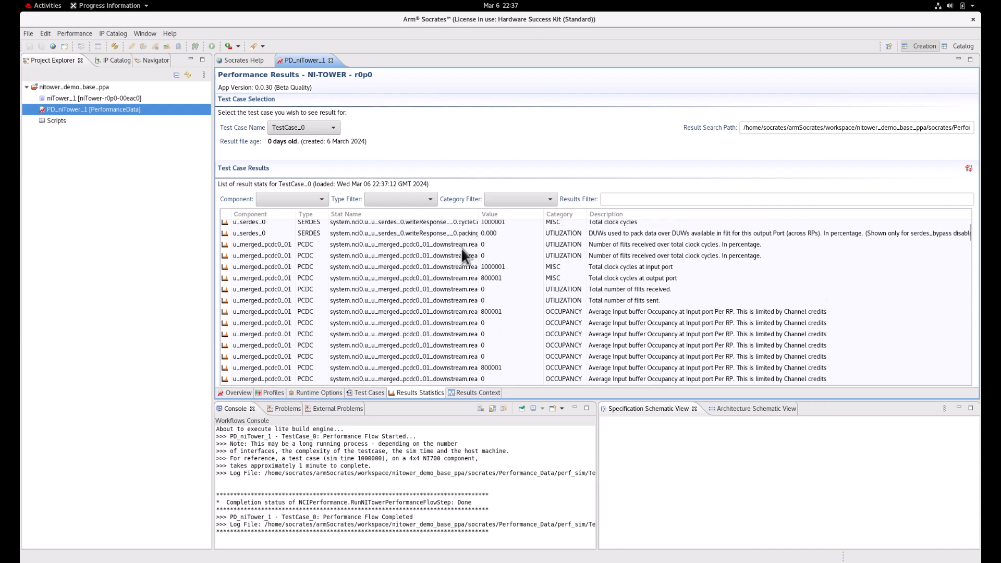
{"action": "scroll", "scroll_direction": "down", "scroll_amount": 3}
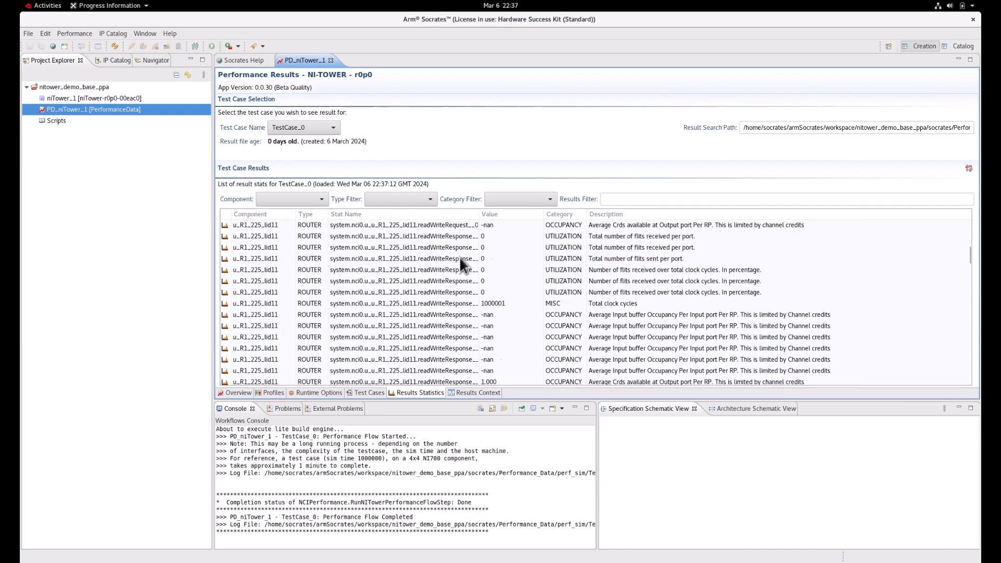
{"action": "scroll", "scroll_direction": "down", "scroll_amount": 3}
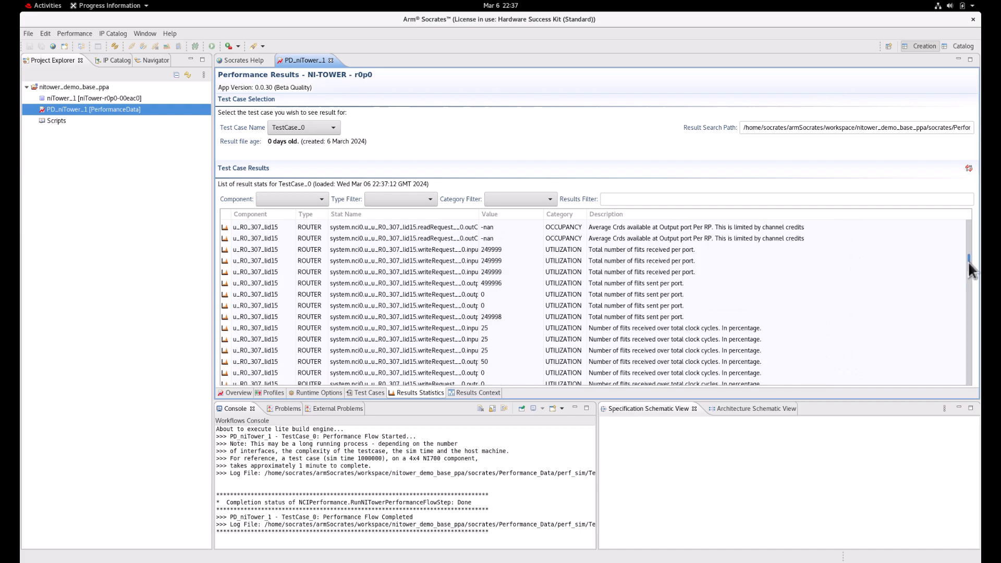
{"action": "scroll", "scroll_direction": "down", "scroll_amount": 3}
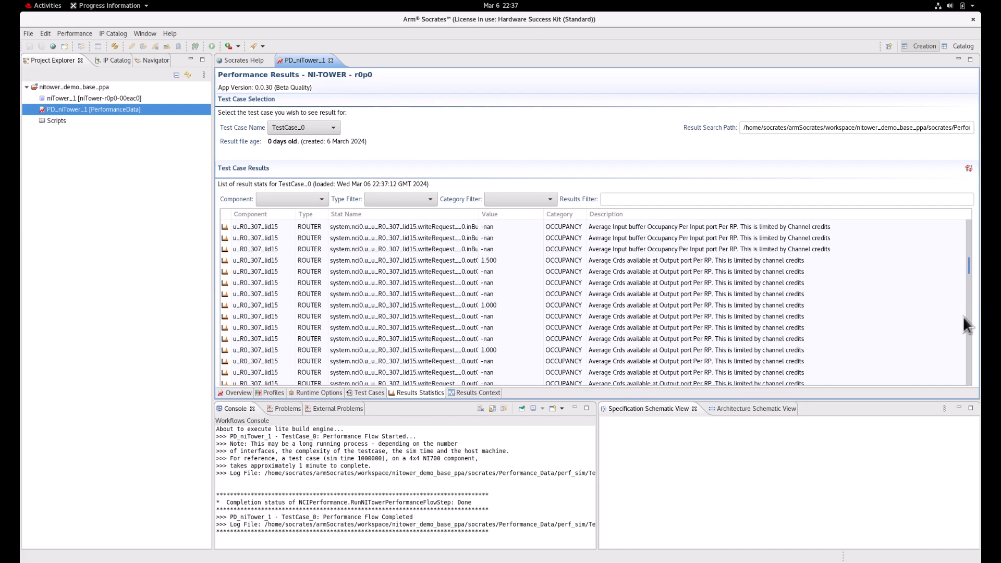
{"action": "scroll", "scroll_direction": "down", "scroll_amount": 3}
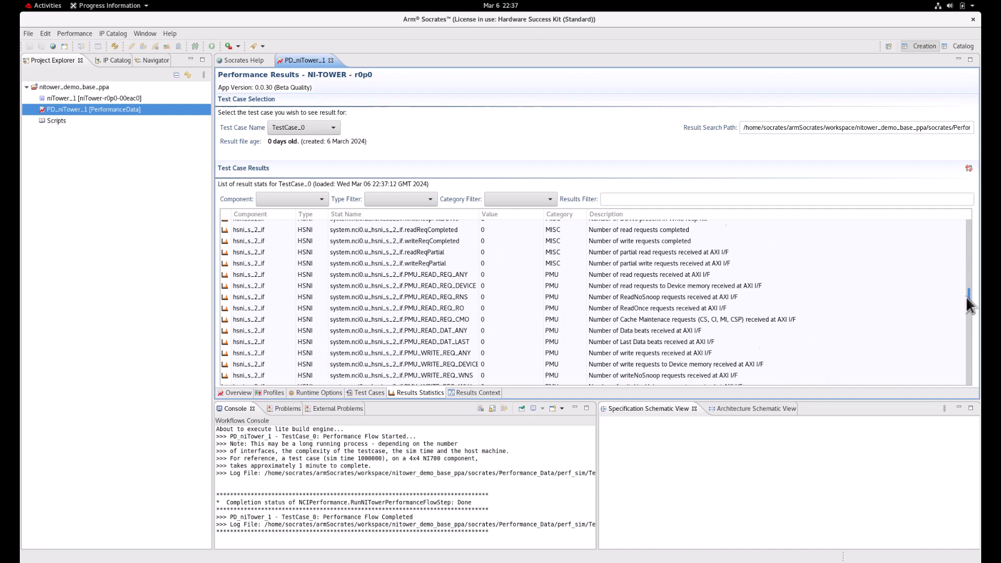
{"action": "scroll", "scroll_direction": "down", "scroll_amount": 3}
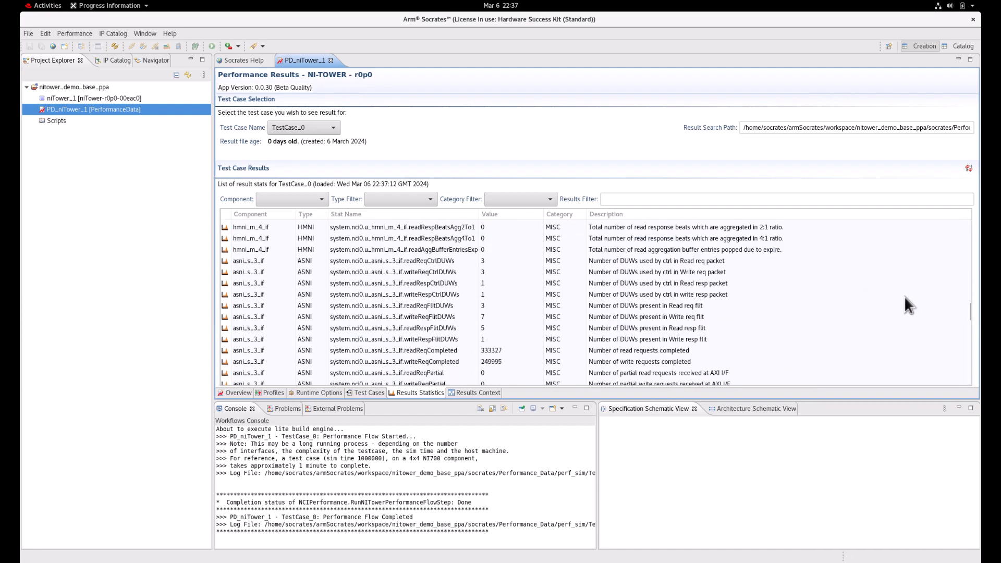
{"action": "mouse_move", "coordinate": [878, 301]}
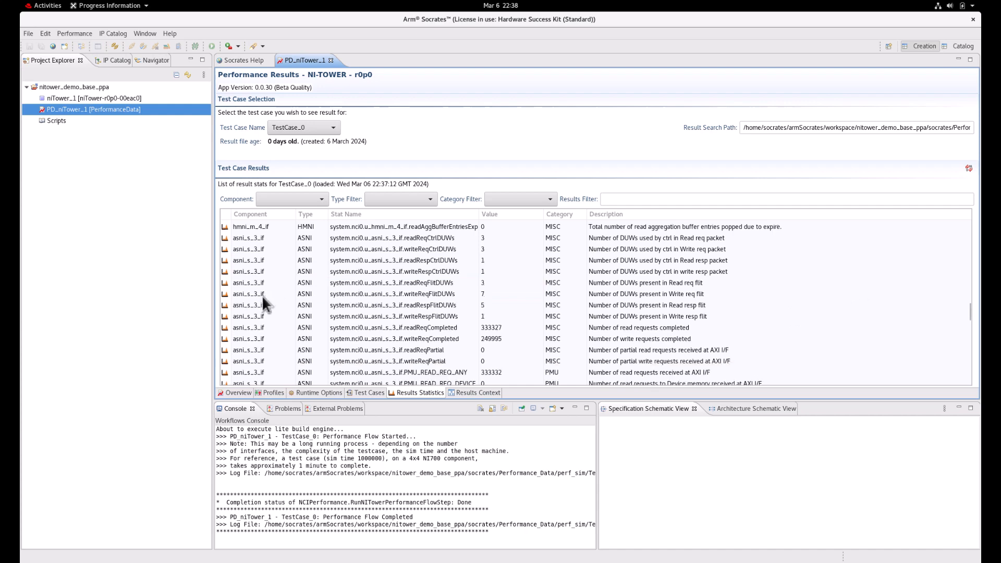
{"action": "scroll", "scroll_direction": "down", "scroll_amount": 3}
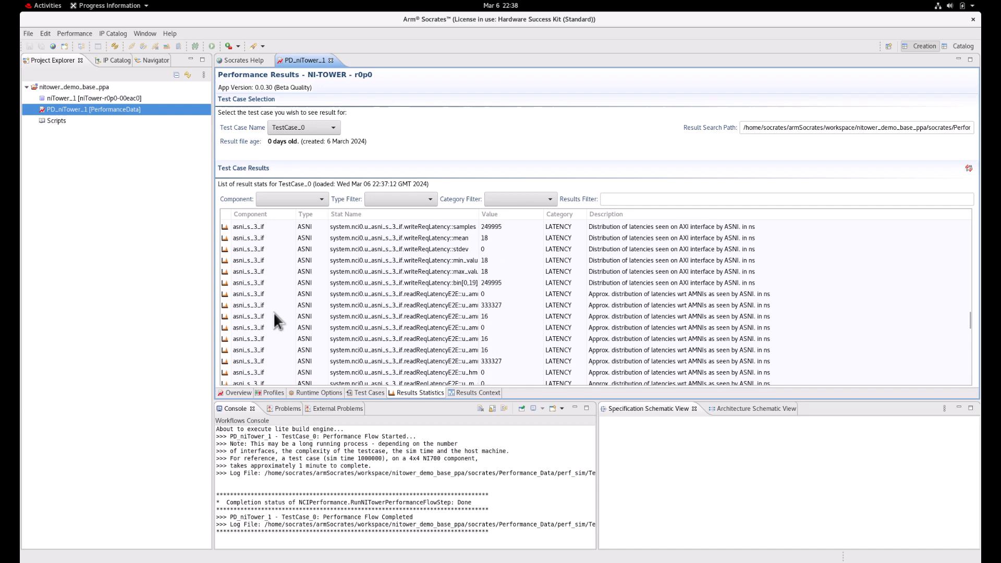
{"action": "scroll", "scroll_direction": "down", "scroll_amount": 3}
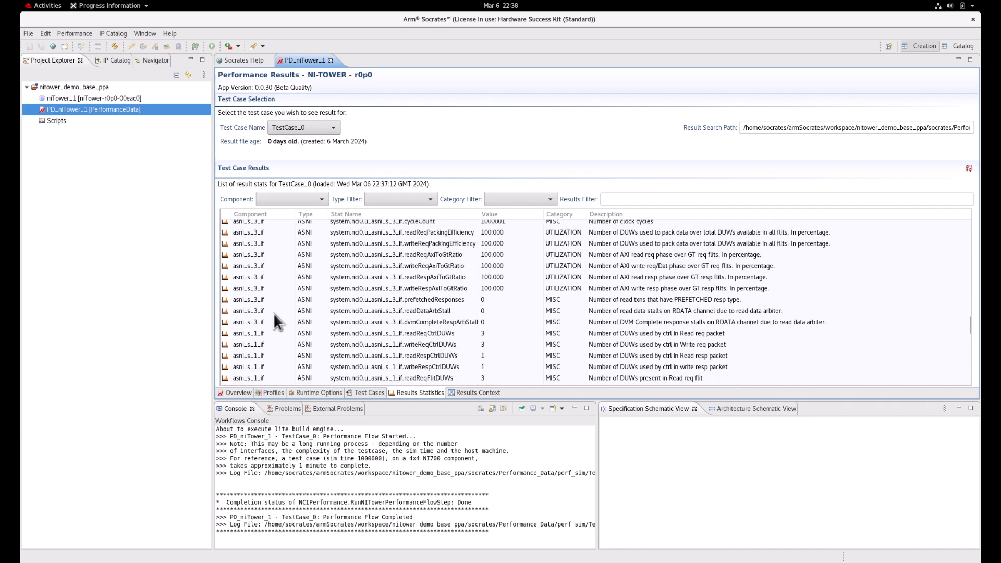
{"action": "scroll", "scroll_direction": "down", "scroll_amount": 3}
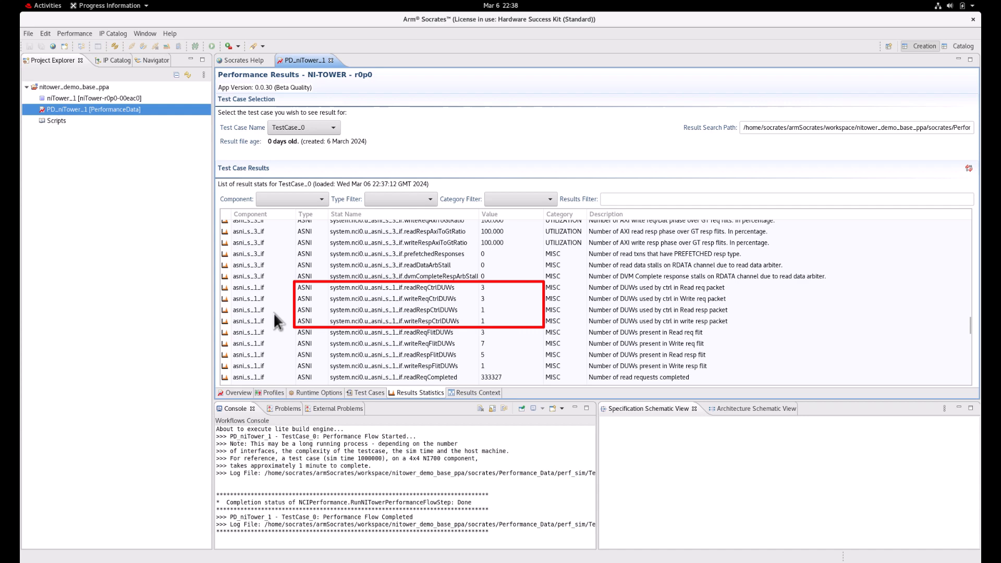
{"action": "scroll", "scroll_direction": "down", "scroll_amount": 3}
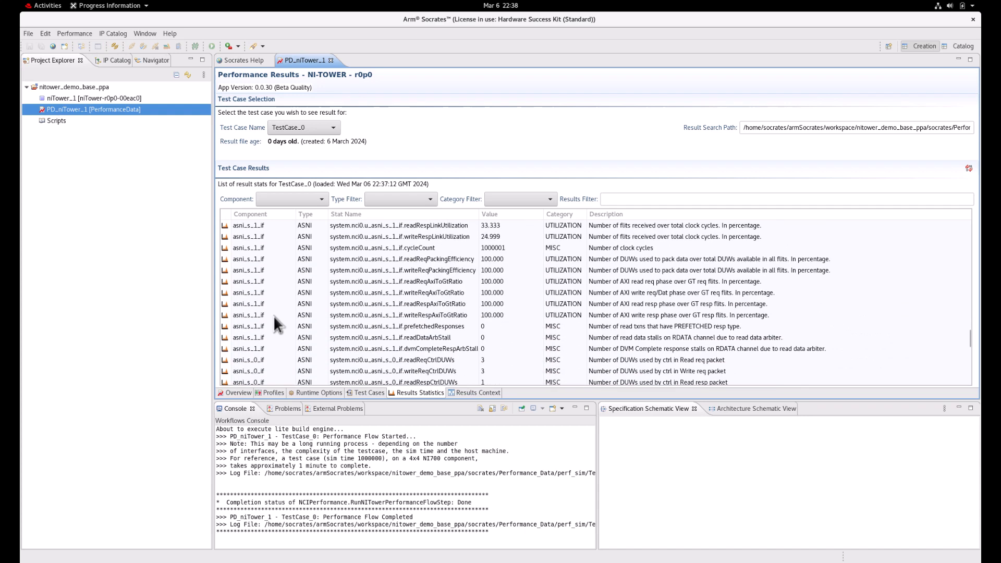
{"action": "scroll", "scroll_direction": "down", "scroll_amount": 3}
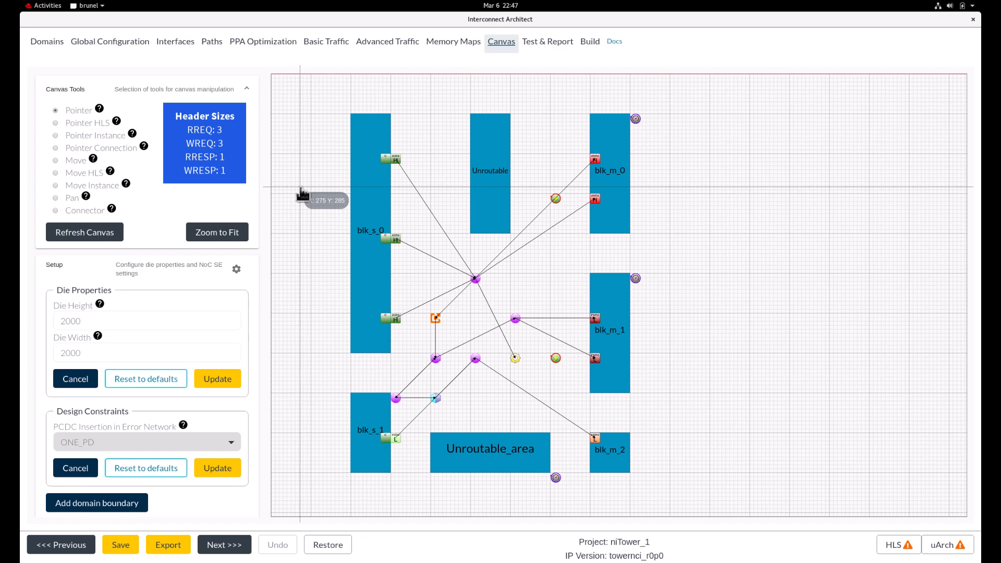
{"action": "mouse_move", "coordinate": [299, 193]}
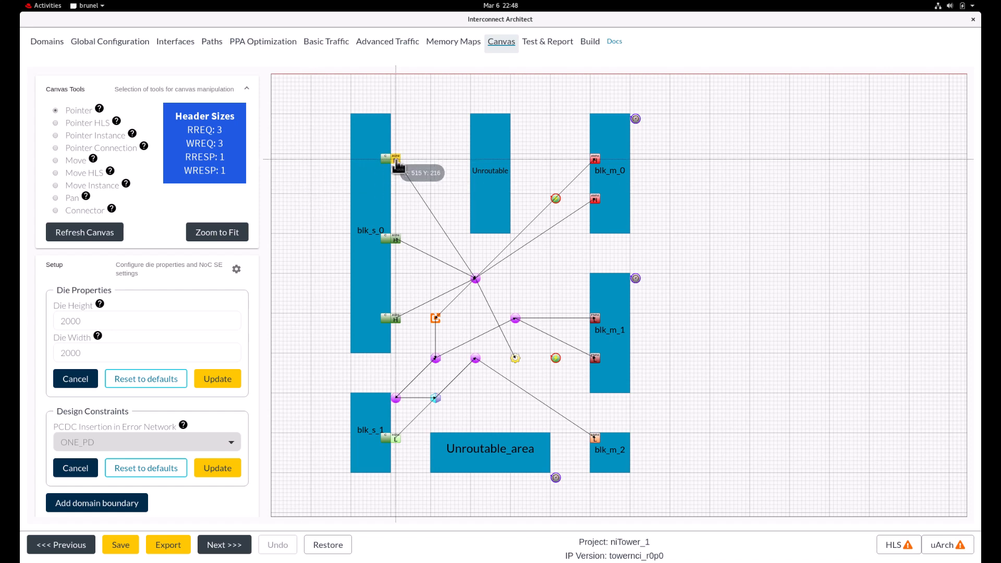
Select the asni_s_0_if ASNI on blk_s_0 to show its channel parameters, e.g. readRequest flit size 3
{"action": "left_click", "coordinate": [393, 160]}
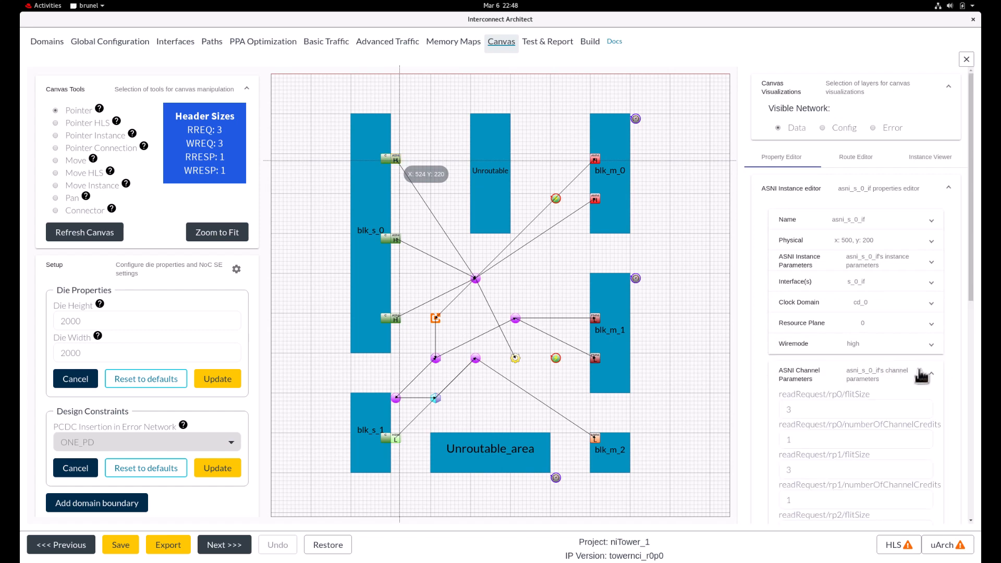
Review the ASNI's read request flit size 3, write request flit size 7 and credits of 1, then close its properties
{"action": "scroll", "scroll_direction": "down", "scroll_amount": 3}
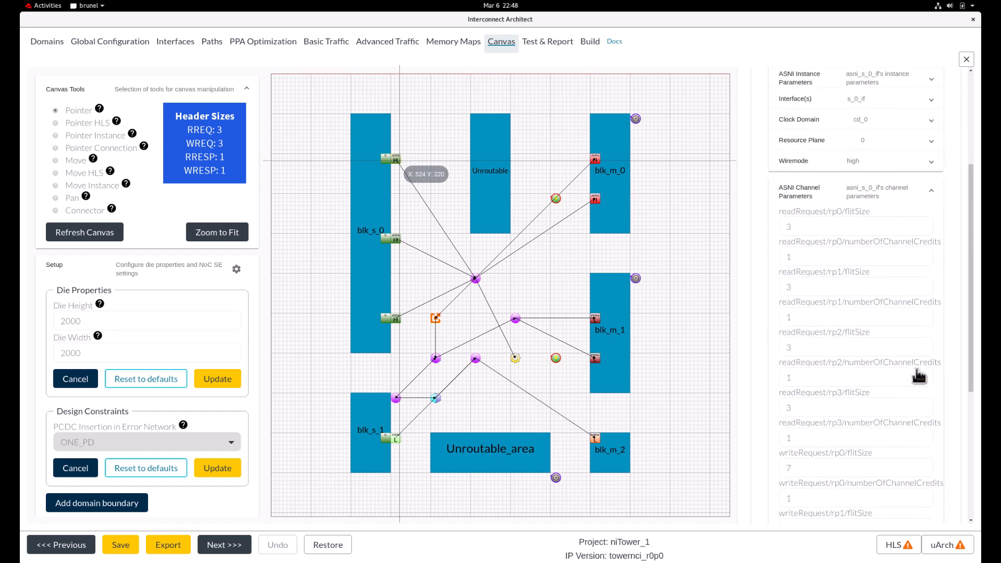
{"action": "scroll", "scroll_direction": "down", "scroll_amount": 3}
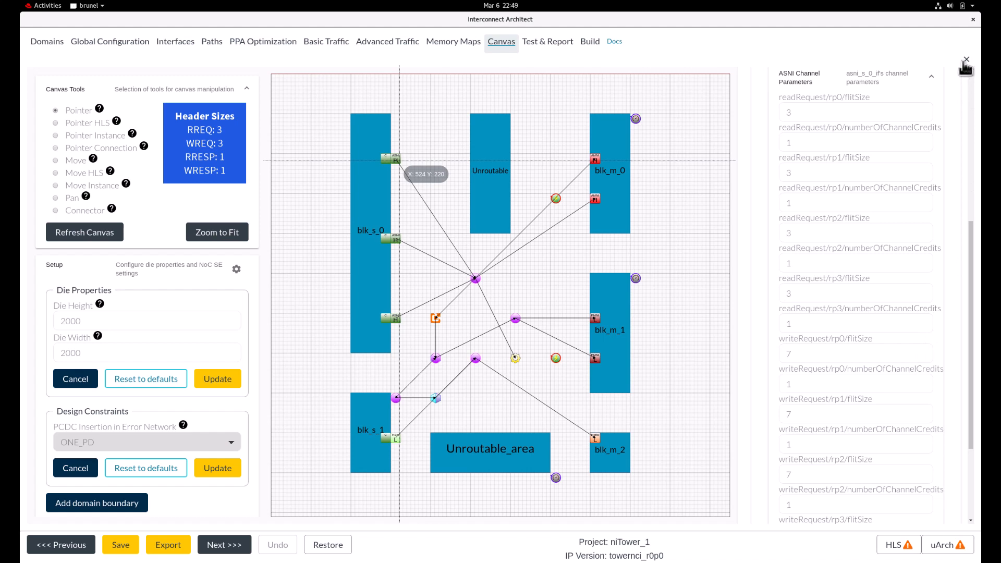
{"action": "left_click", "coordinate": [964, 64]}
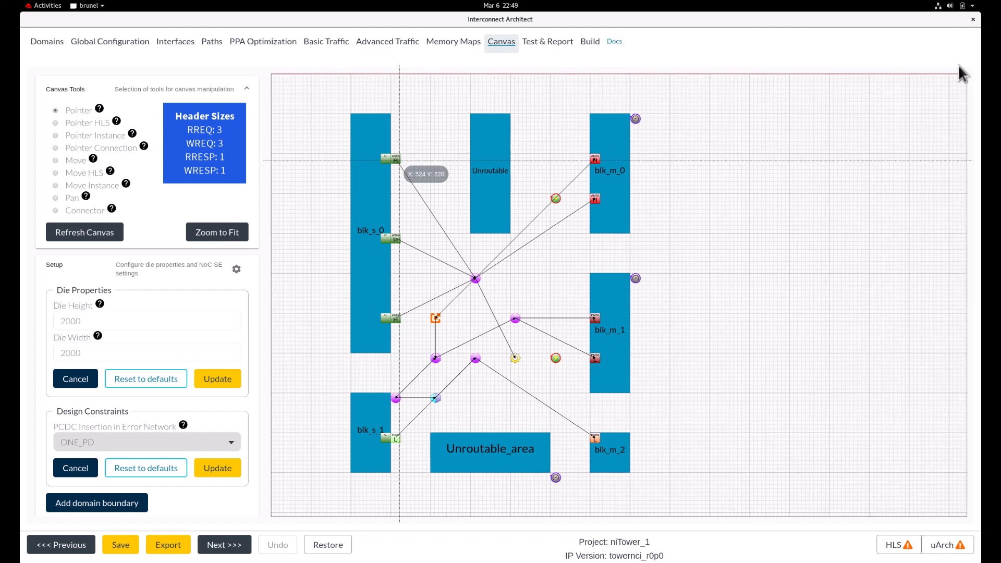
{"action": "mouse_move", "coordinate": [745, 238]}
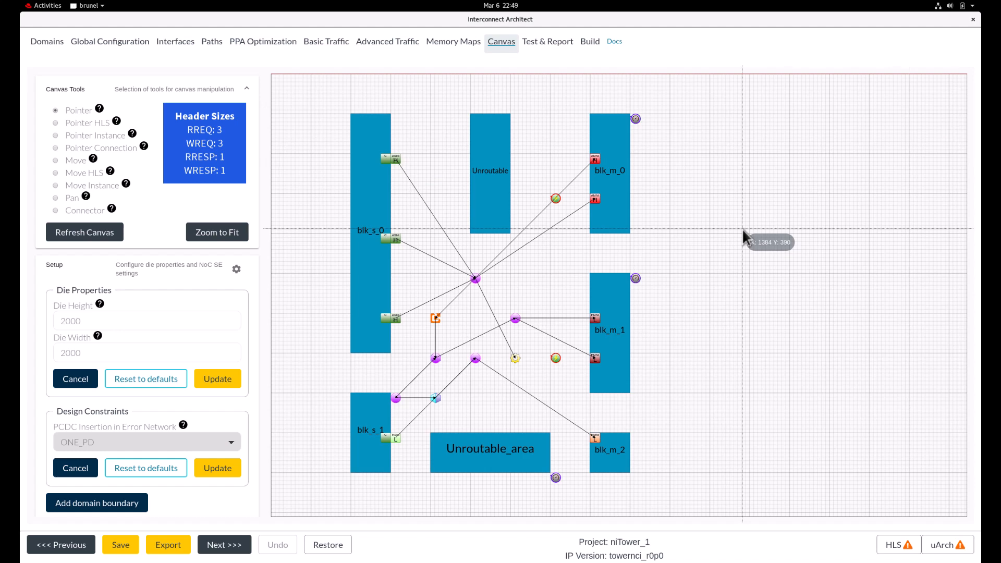
Select router u_R0_307_lid15 to show its channel flit sizes (readRequest 3, readResponse 5)
{"action": "left_click", "coordinate": [477, 292]}
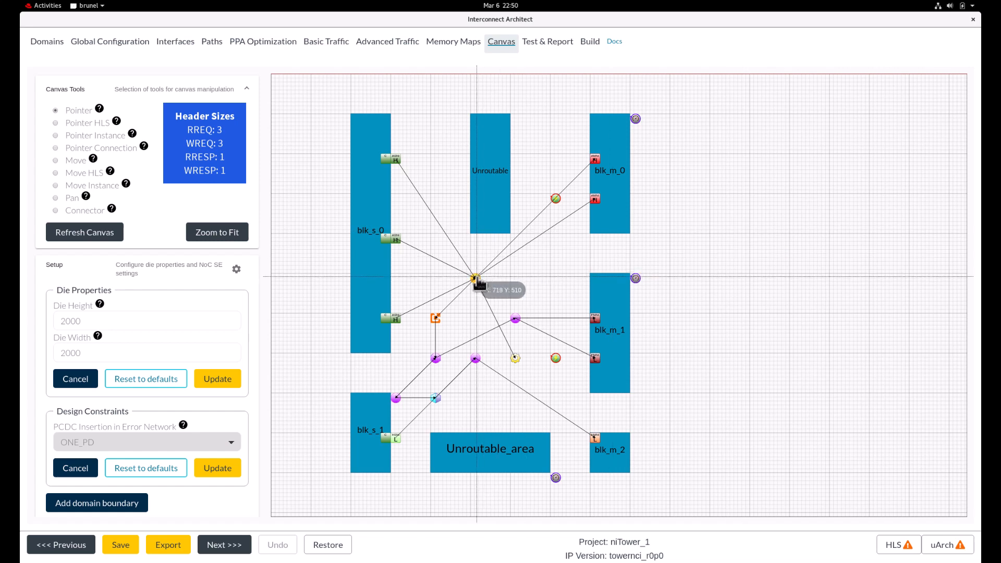
{"action": "left_click", "coordinate": [475, 280]}
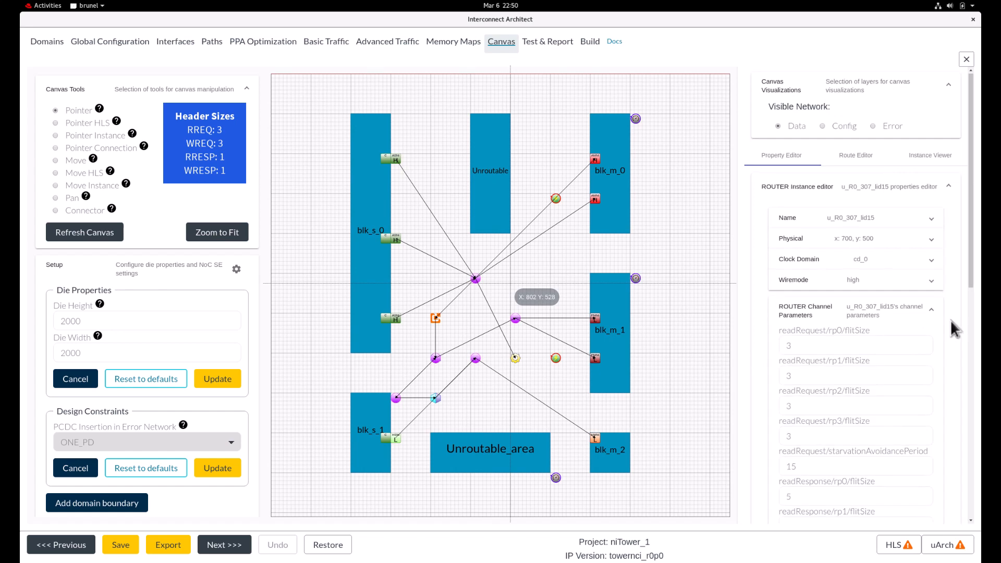
Review the router's writeRequest flit sizes 7 and 5, writeResponse flit sizes 1 and starvation avoidance periods
{"action": "scroll", "scroll_direction": "down", "scroll_amount": 3}
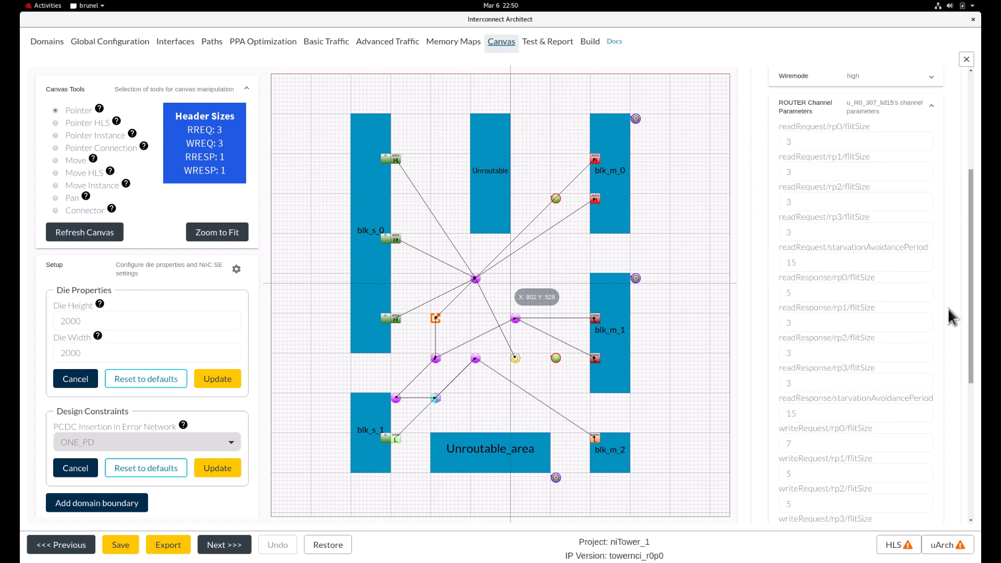
{"action": "scroll", "scroll_direction": "down", "scroll_amount": 3}
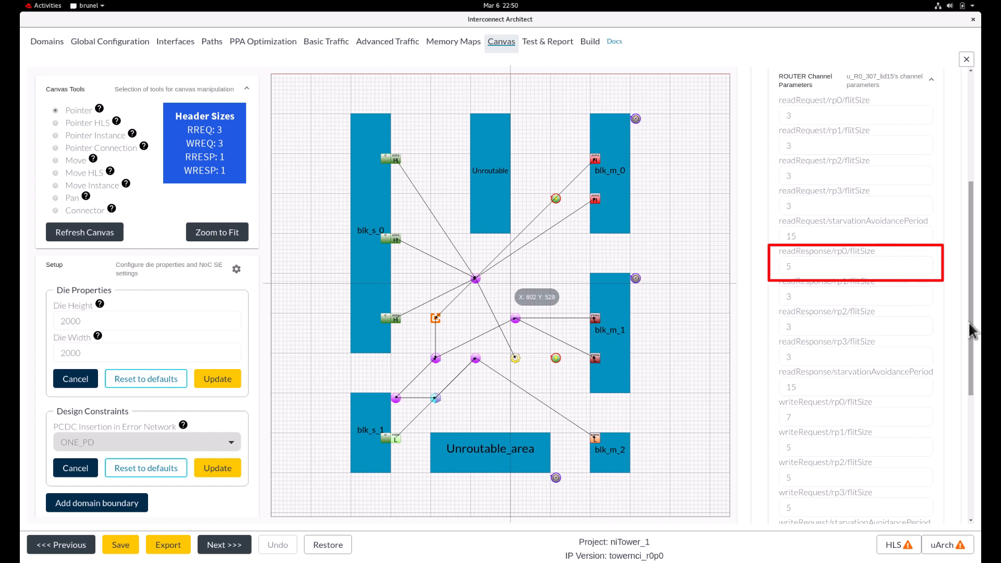
{"action": "scroll", "scroll_direction": "down", "scroll_amount": 3}
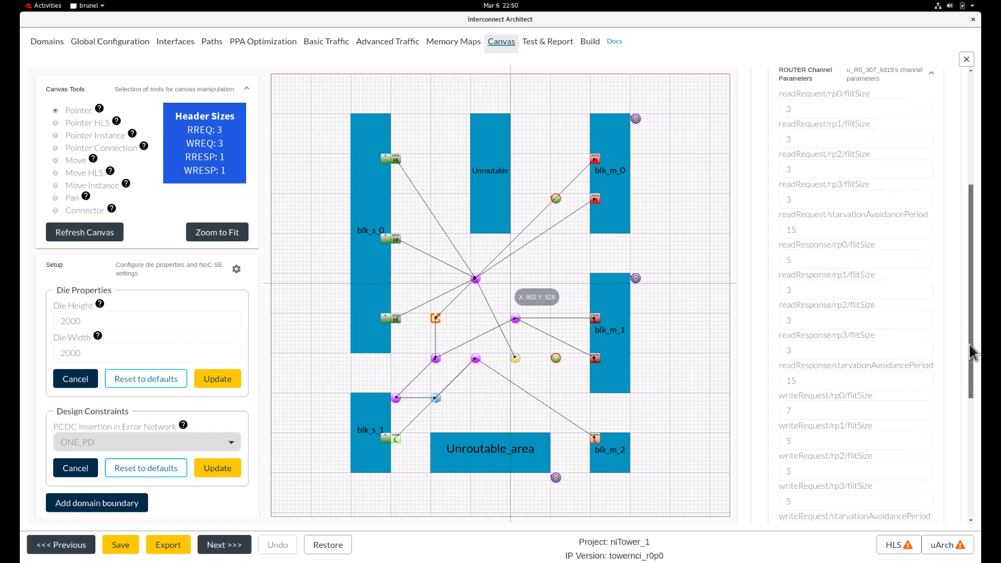
{"action": "scroll", "scroll_direction": "down", "scroll_amount": 3}
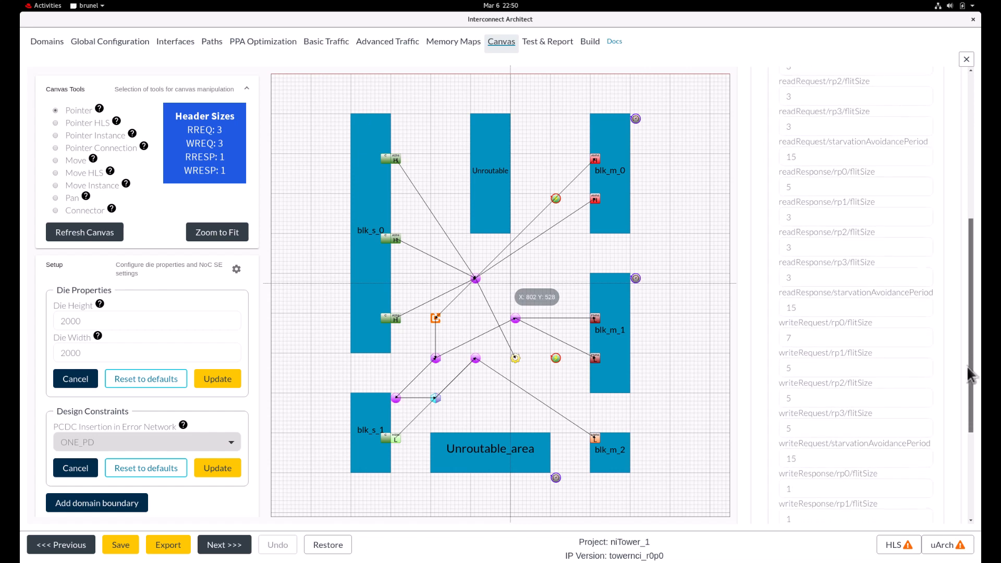
{"action": "scroll", "scroll_direction": "down", "scroll_amount": 3}
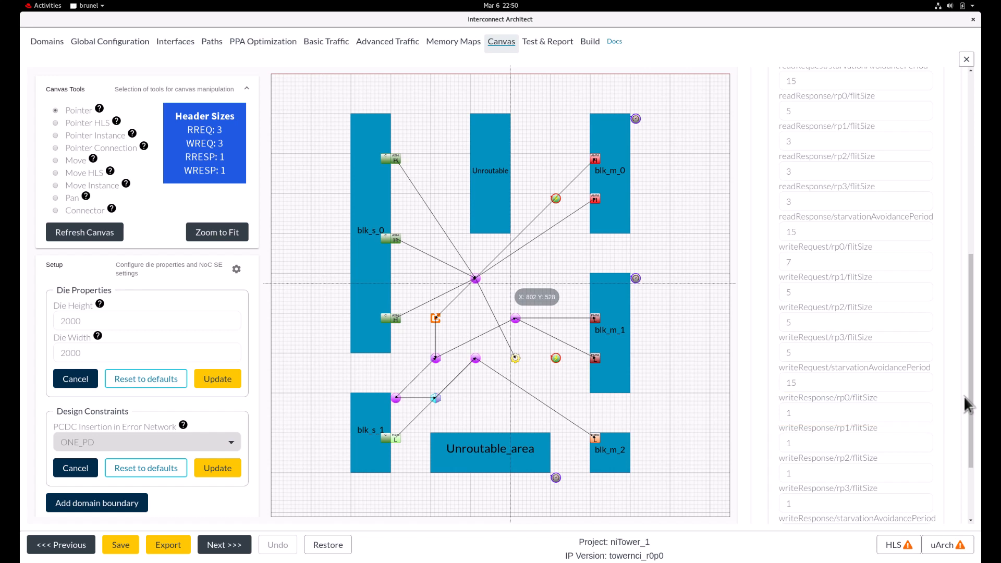
{"action": "mouse_move", "coordinate": [964, 400]}
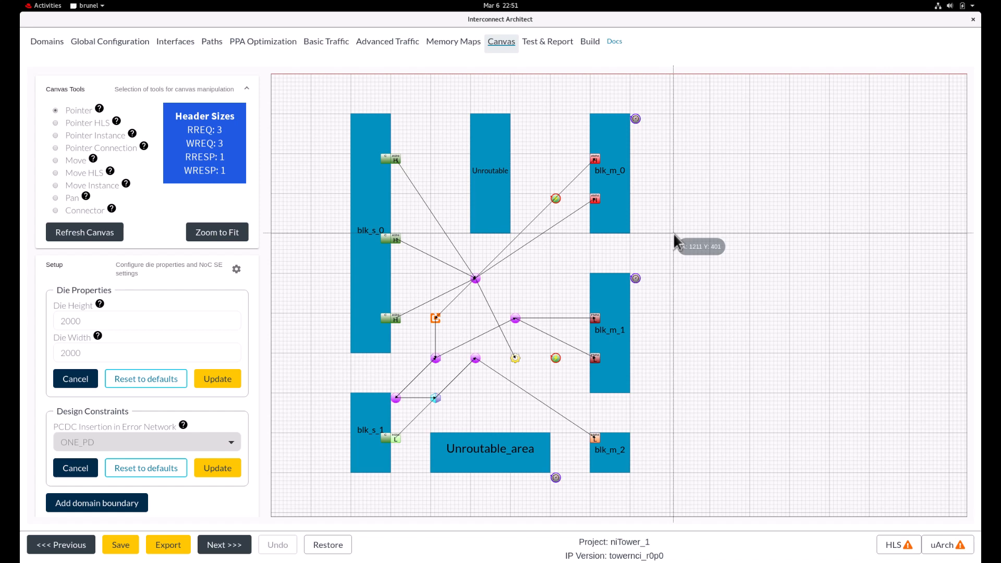
{"action": "mouse_move", "coordinate": [442, 231]}
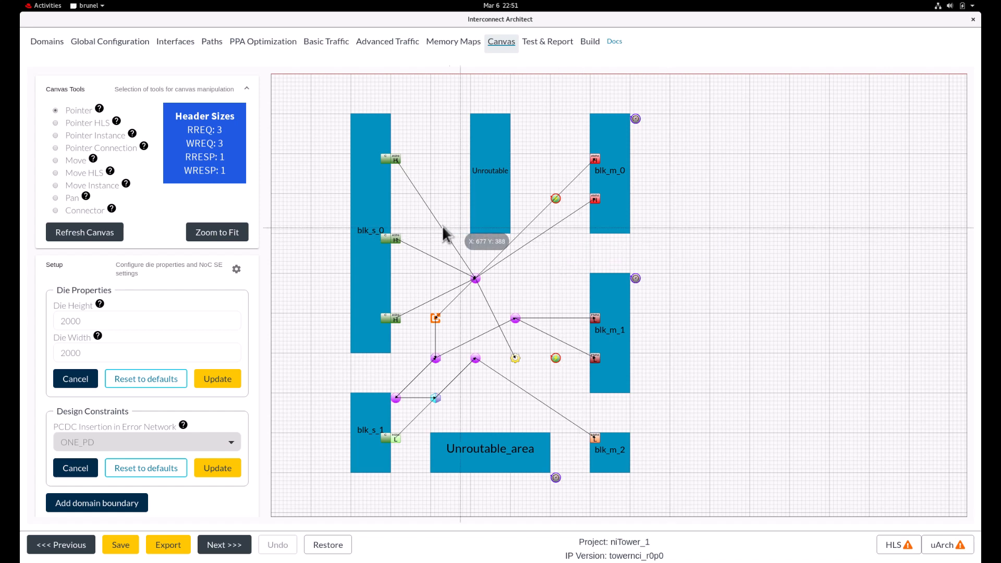
{"action": "mouse_move", "coordinate": [442, 236]}
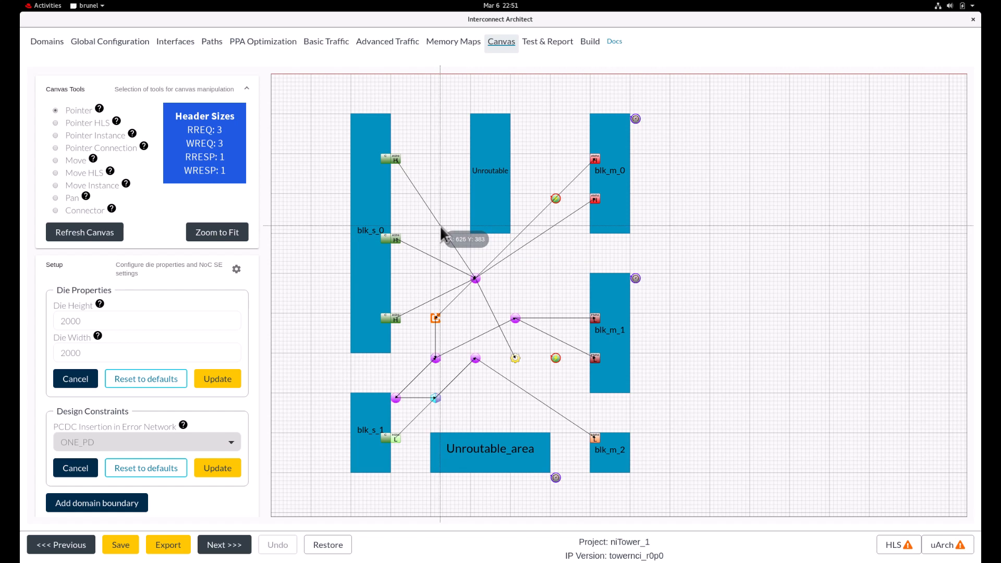
{"action": "mouse_move", "coordinate": [442, 235]}
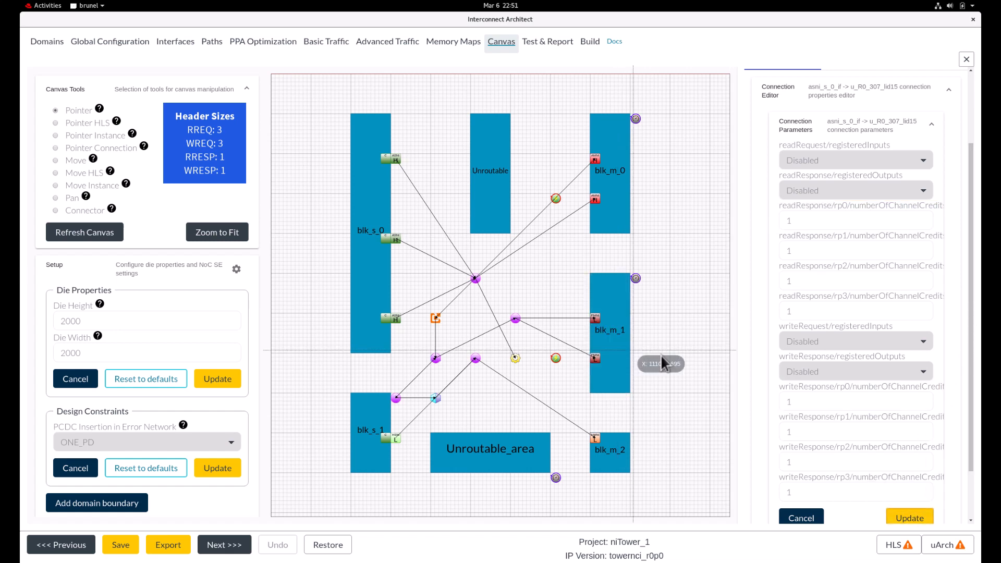
{"action": "mouse_move", "coordinate": [678, 367]}
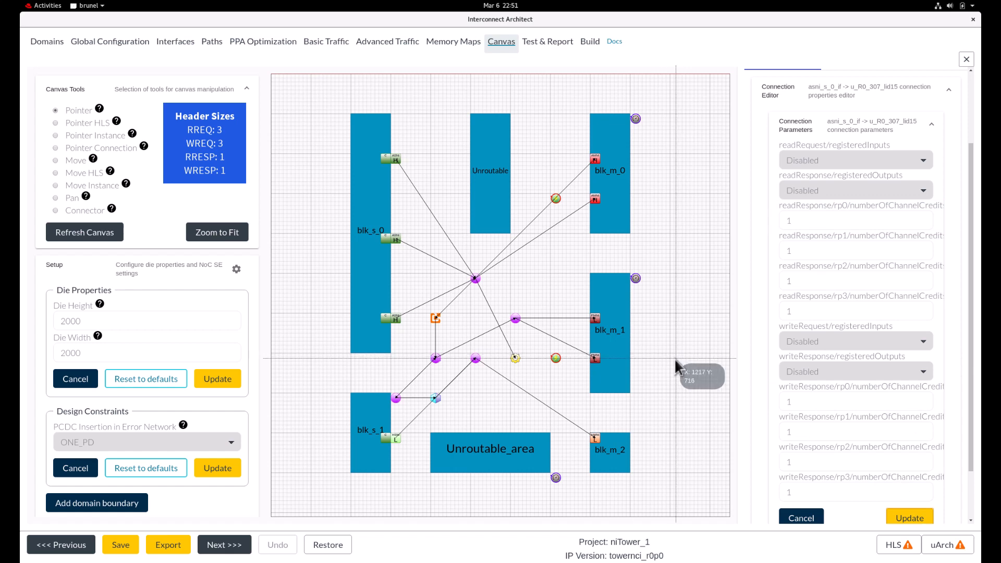